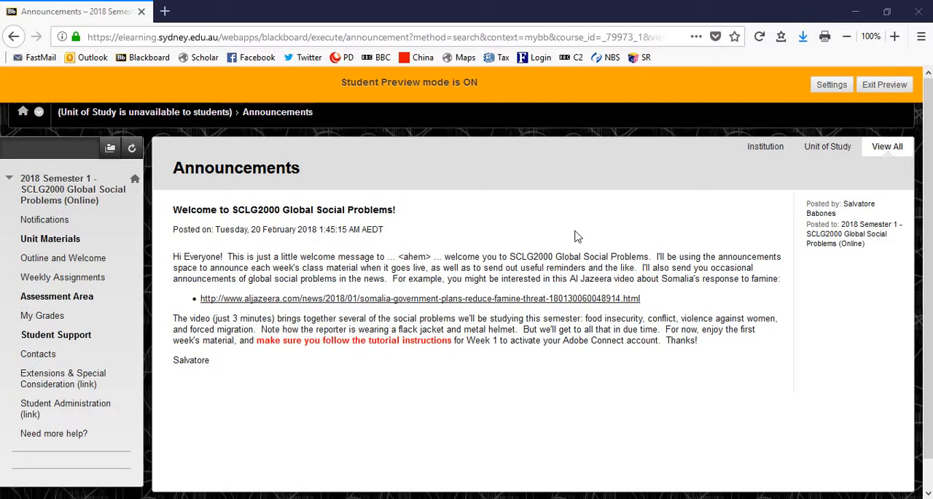
pyautogui.moveTo(363, 99)
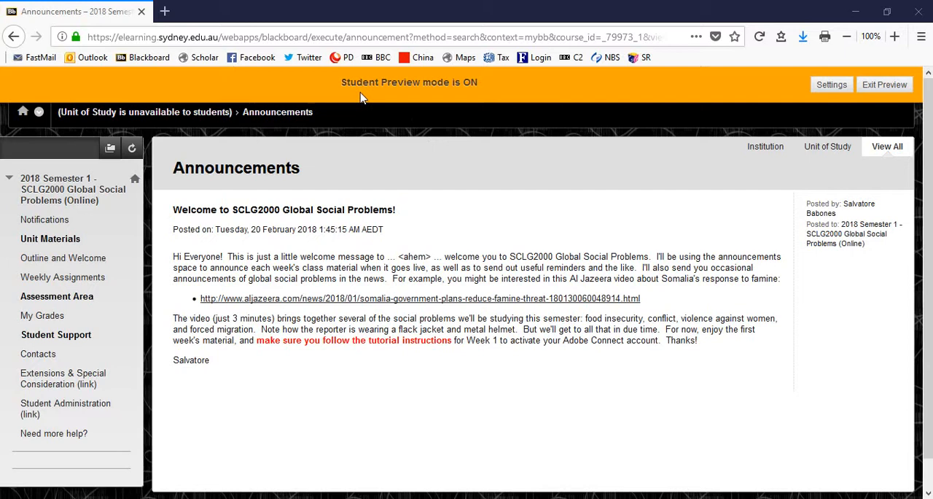
pyautogui.moveTo(394, 242)
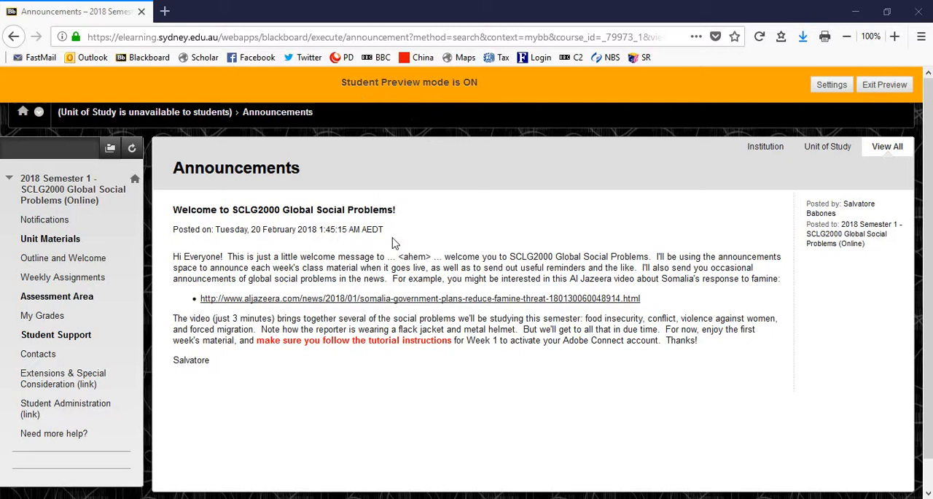
pyautogui.moveTo(290, 474)
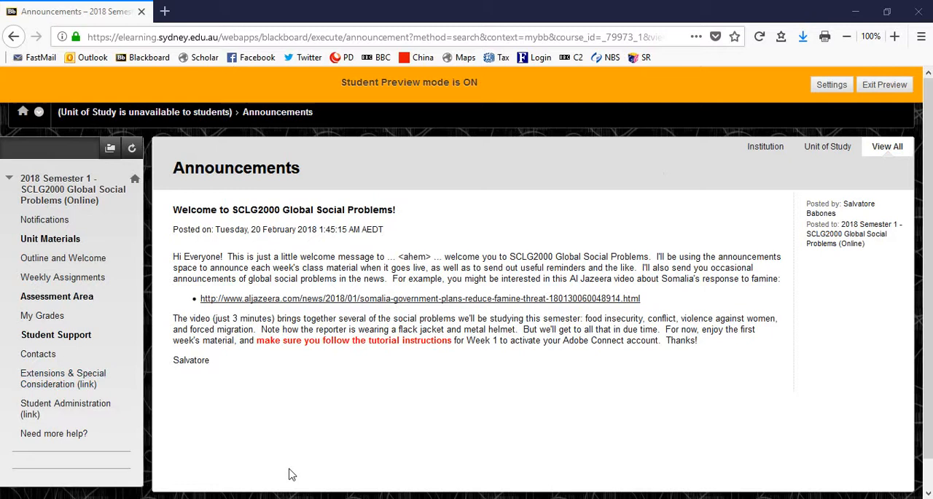
# Skim the Al Jazeera Somalia famine article, then play the Outline and Welcome video.
pyautogui.click(420, 298)
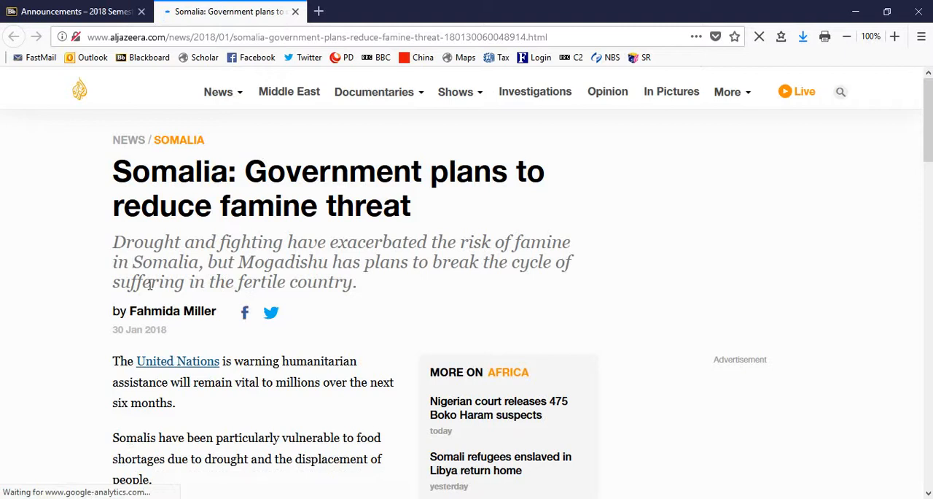
pyautogui.scroll(-3)
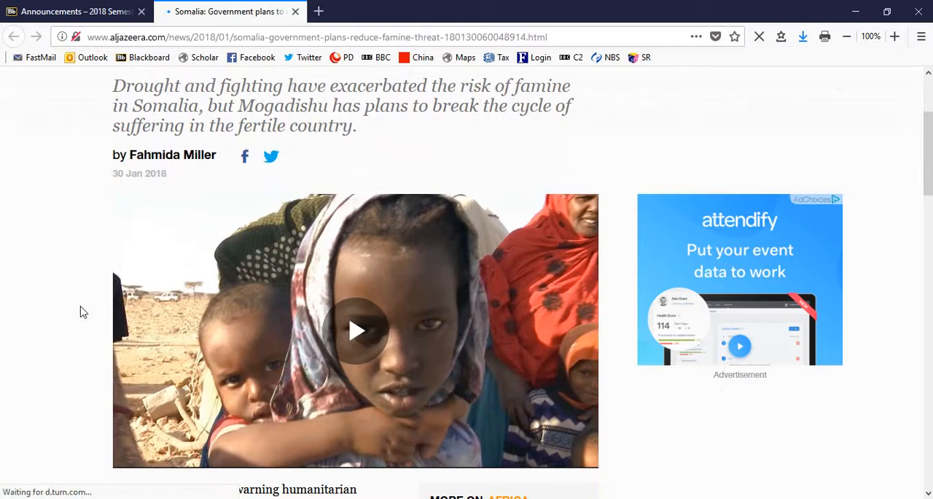
pyautogui.click(73, 11)
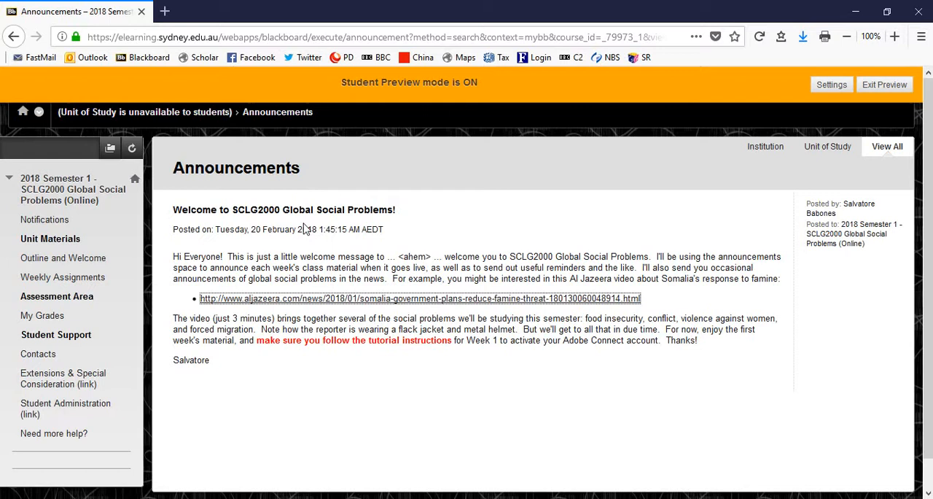
pyautogui.click(63, 258)
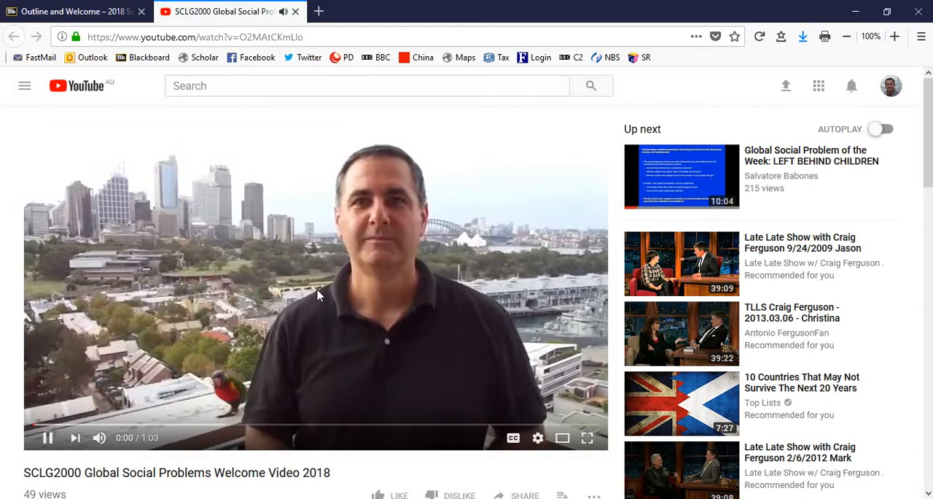
pyautogui.click(73, 11)
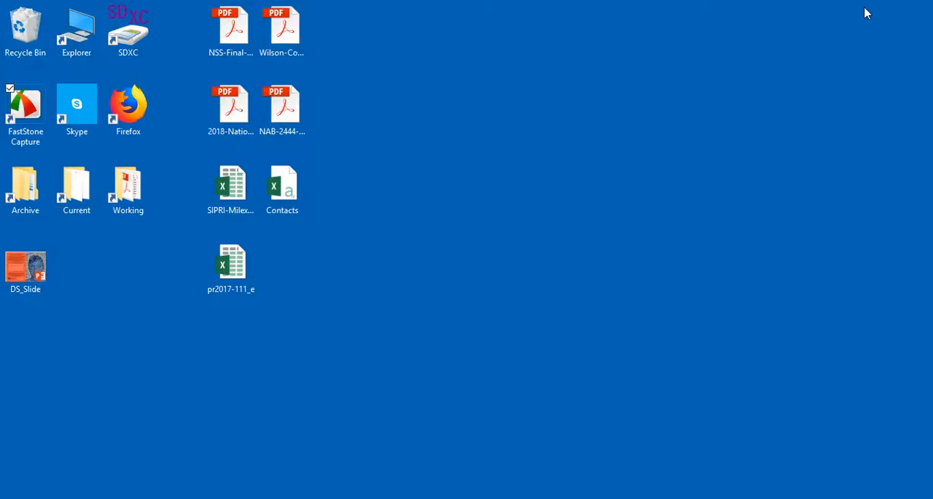
# Open the DS_Slide deck showing the 'Do you have a disability?' slide in PowerPoint.
pyautogui.doubleClick(24, 267)
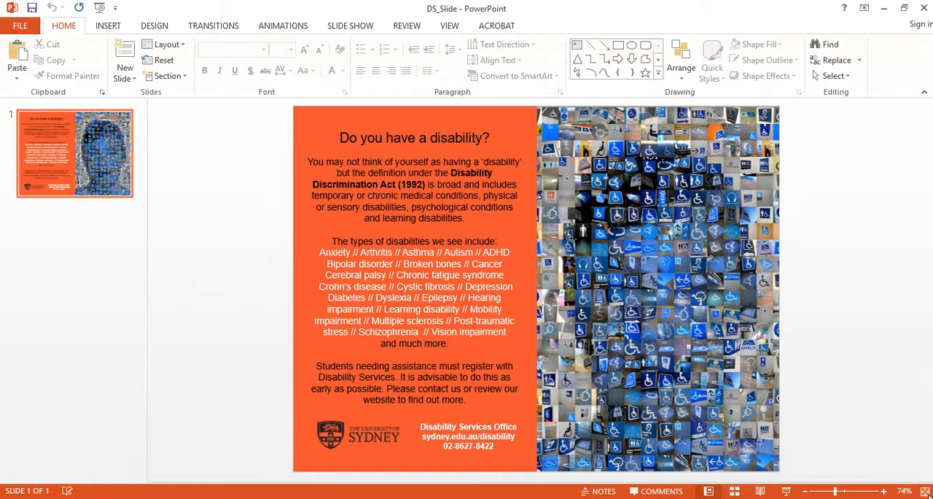
pyautogui.moveTo(918, 414)
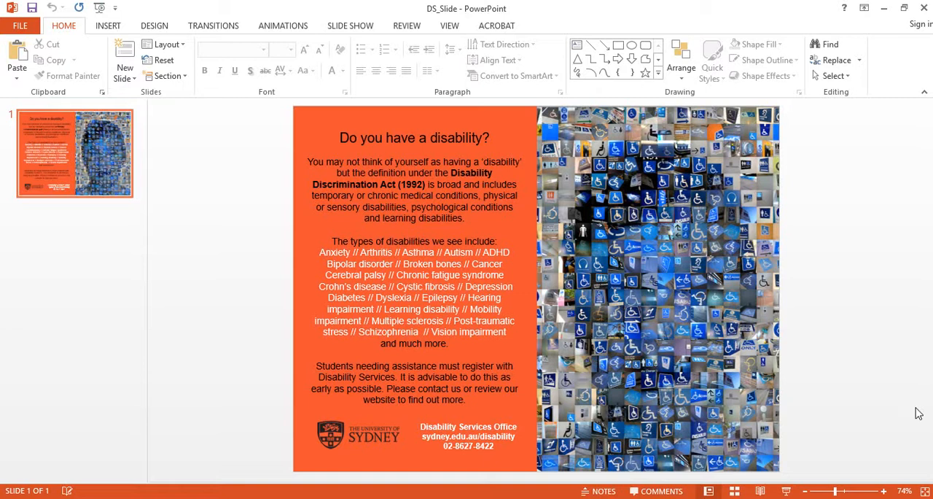
pyautogui.moveTo(882, 270)
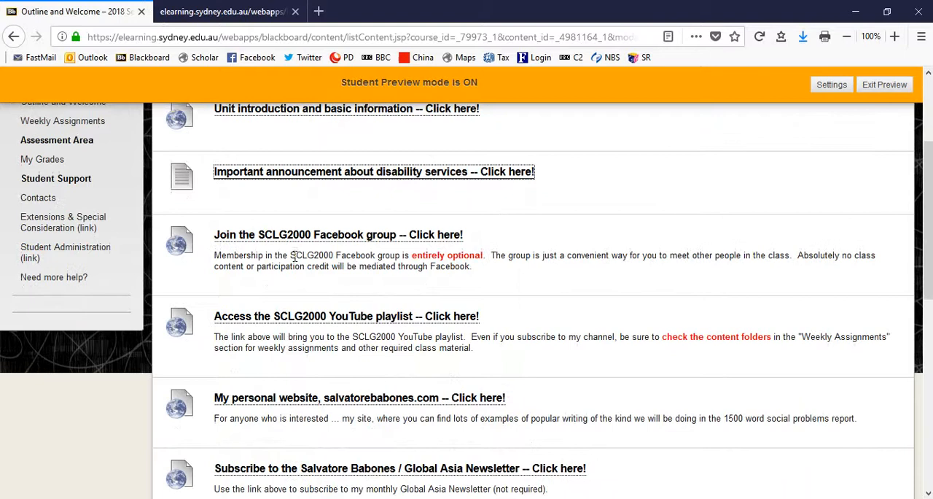
# View the SCLG2000 Facebook group page, then go back to the Outline and Welcome tab.
pyautogui.click(338, 234)
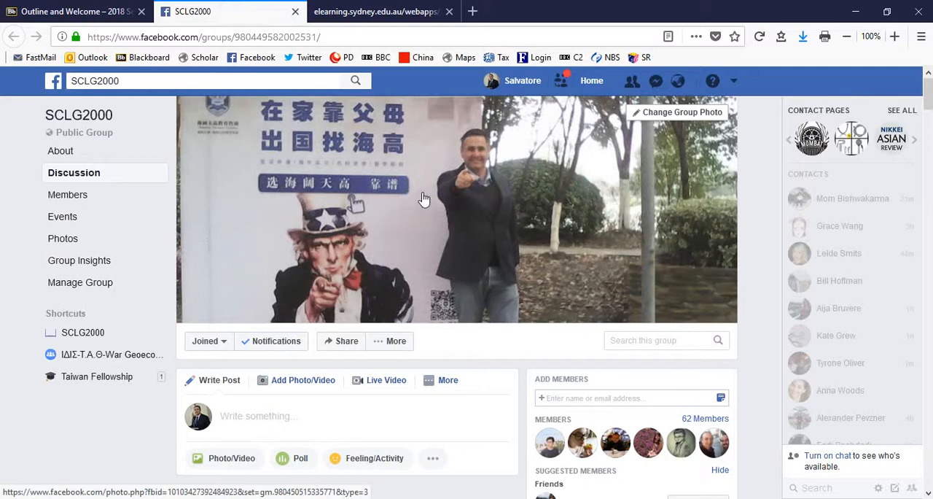
pyautogui.moveTo(425, 198)
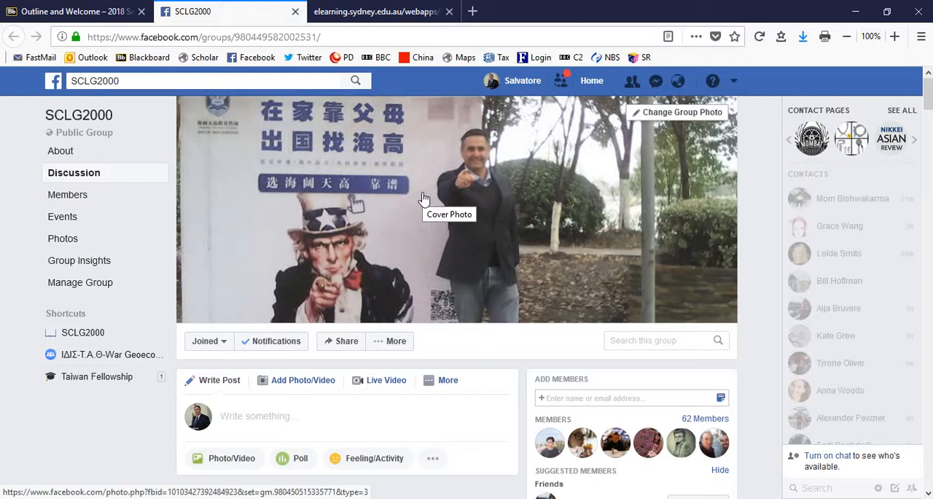
pyautogui.click(379, 11)
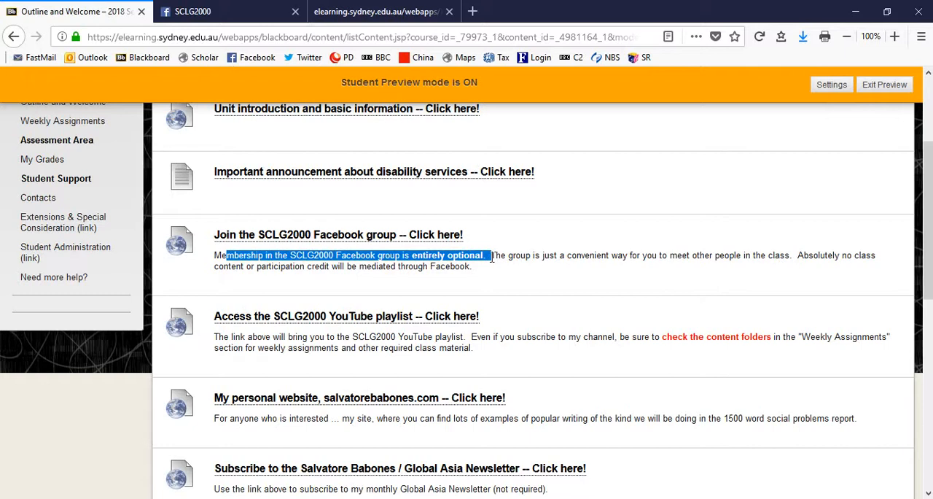
pyautogui.moveTo(489, 255); pyautogui.dragTo(792, 255)
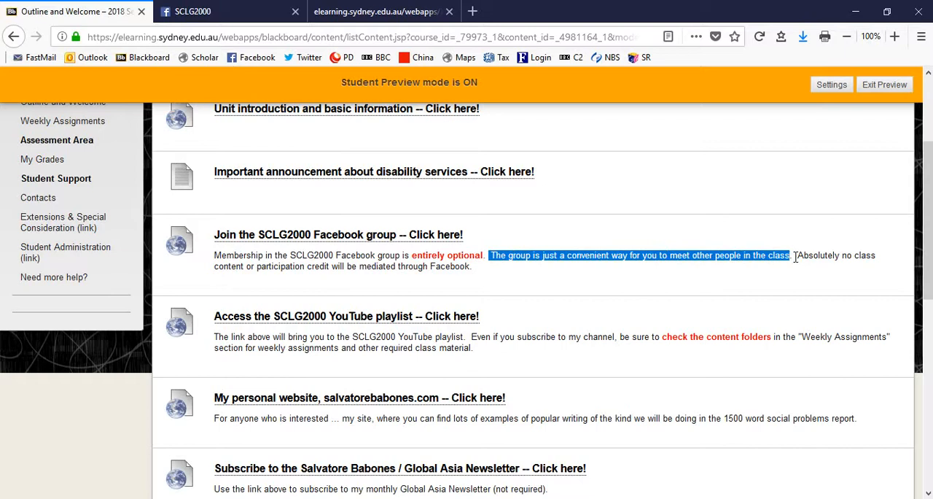
pyautogui.moveTo(793, 255); pyautogui.dragTo(471, 266)
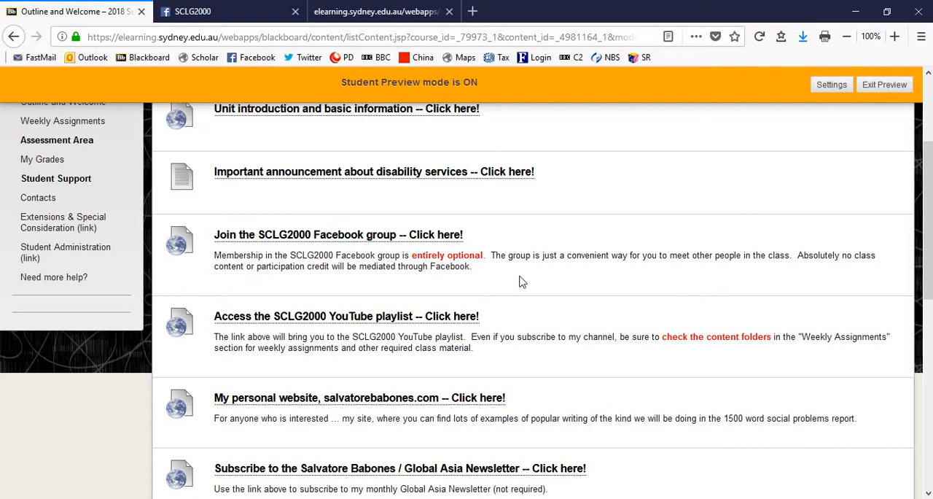
pyautogui.scroll(-3)
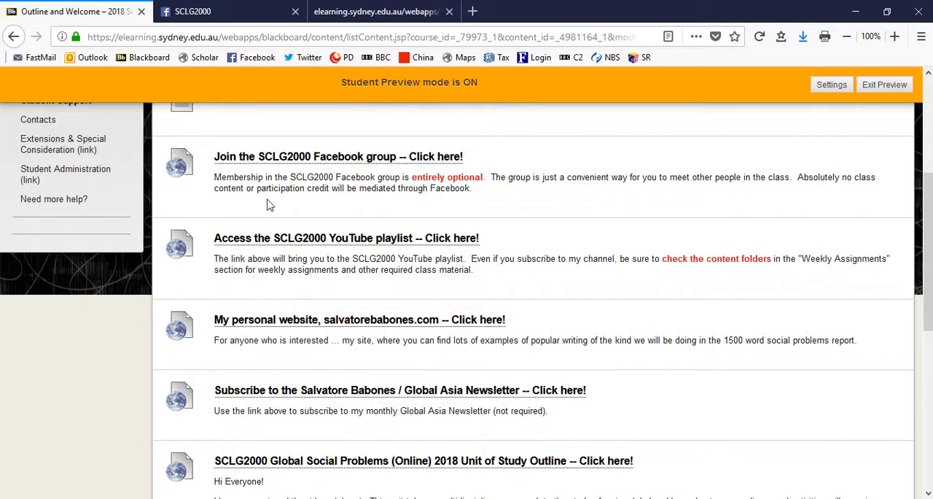
# Open the SCLG2000 Global Social Problems YouTube playlist listing its two course videos.
pyautogui.click(345, 238)
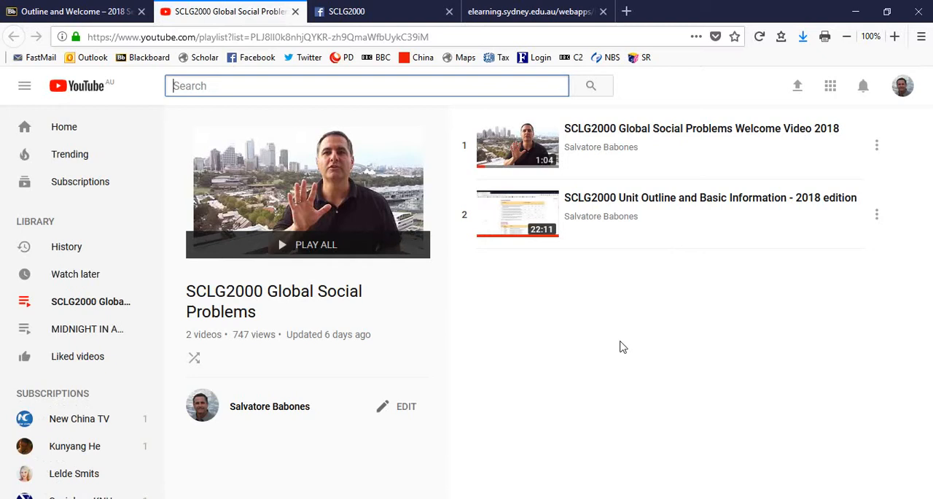
pyautogui.moveTo(642, 208)
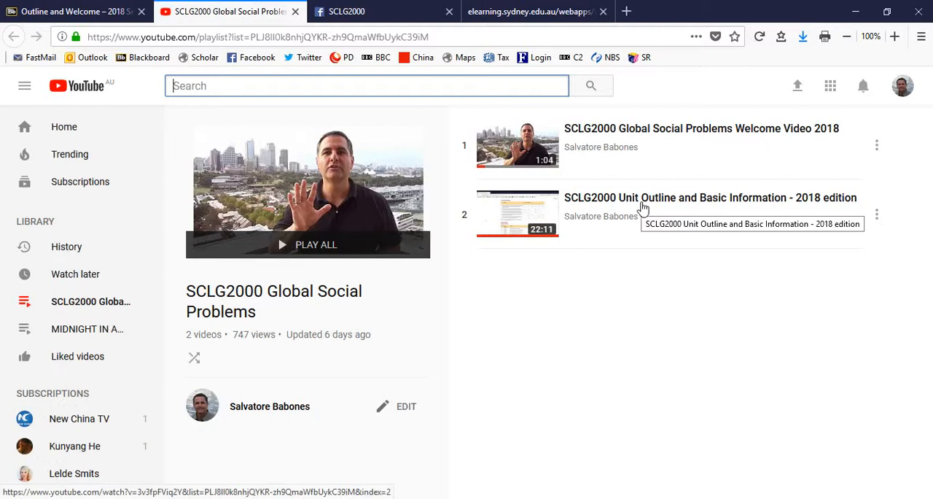
pyautogui.moveTo(498, 279)
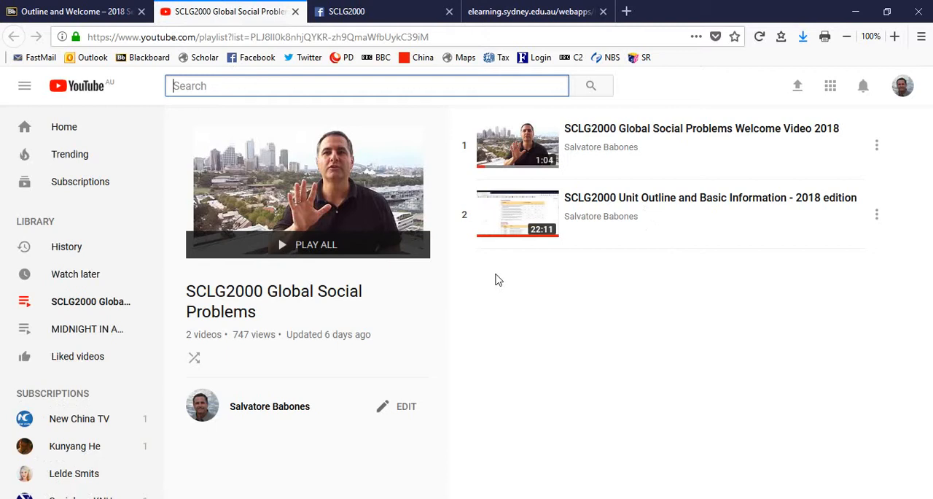
pyautogui.moveTo(646, 285)
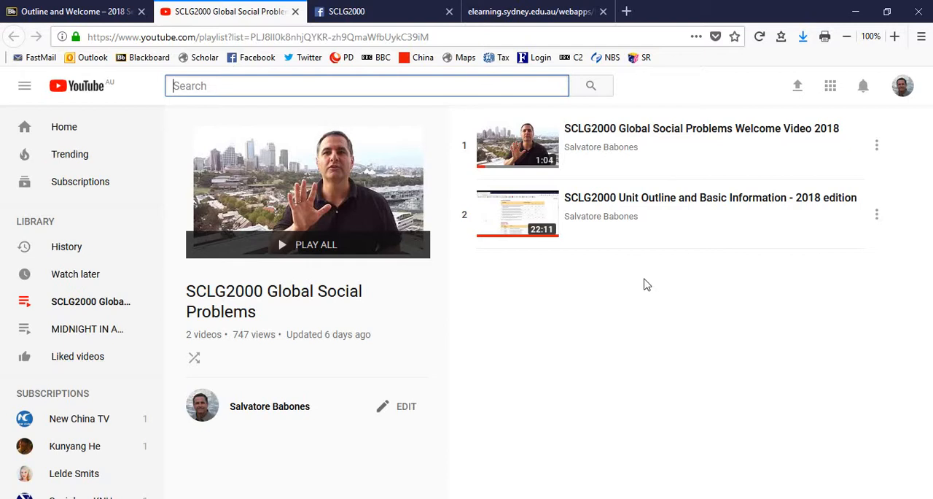
pyautogui.moveTo(70, 11)
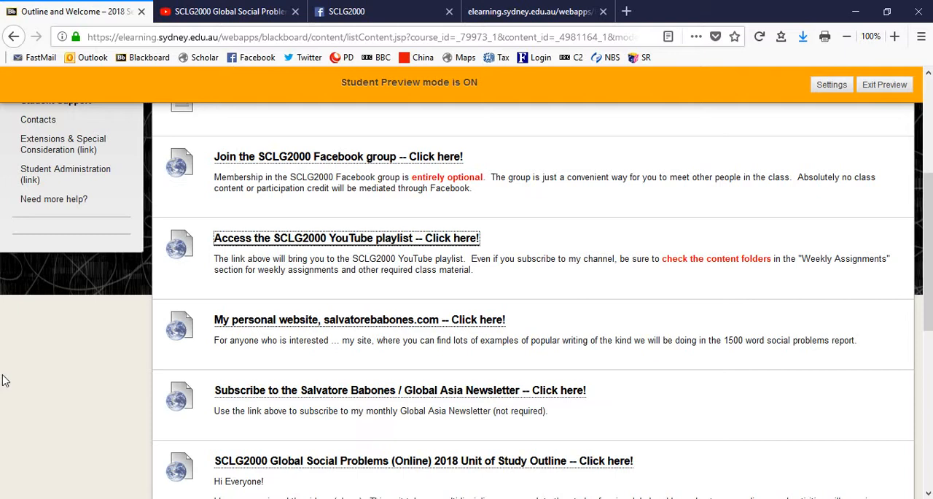
# View salvatorebabones.com, then scroll the course page to the Unit of Study Outline entry.
pyautogui.click(358, 320)
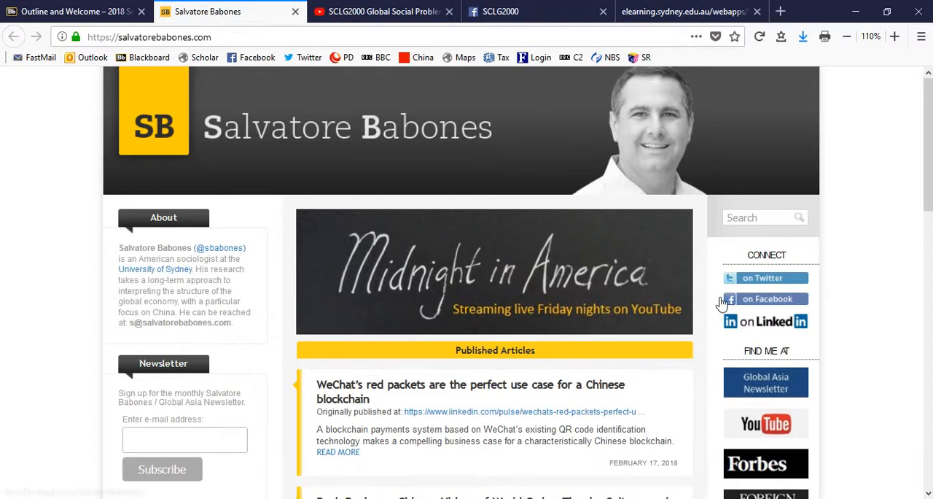
pyautogui.scroll(-3)
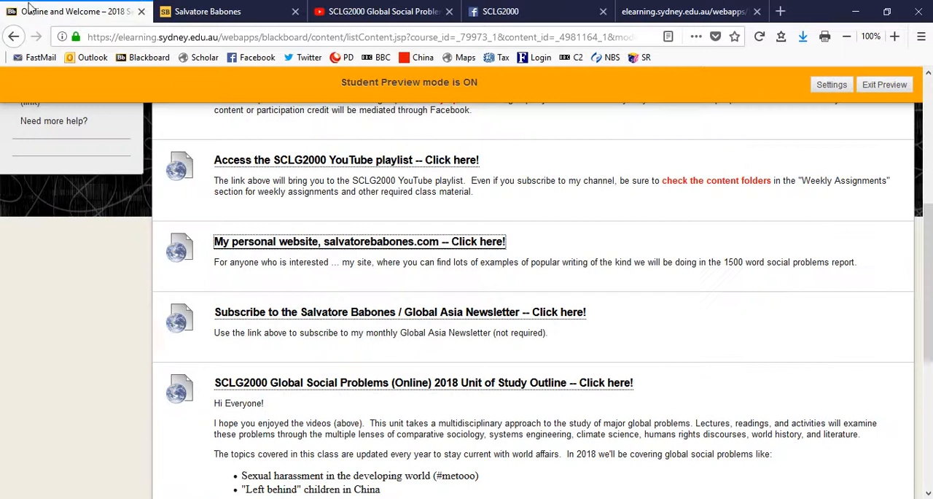
pyautogui.scroll(-3)
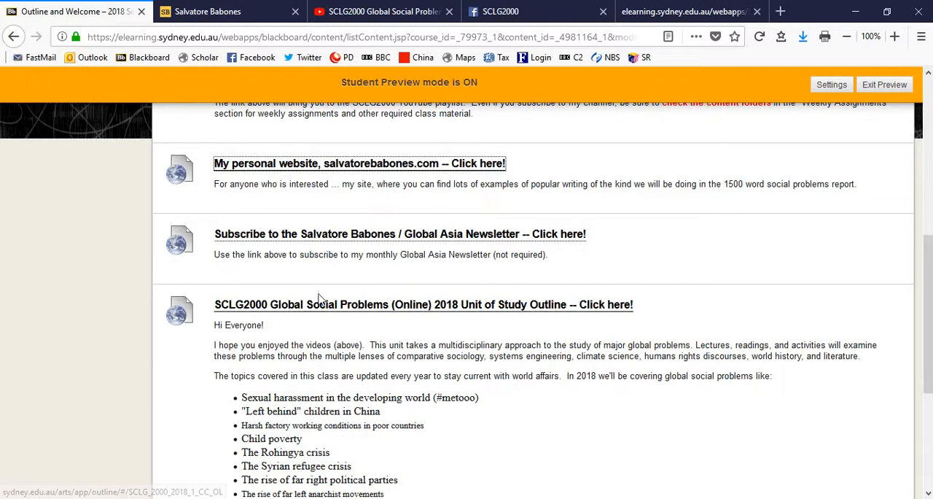
pyautogui.moveTo(299, 244)
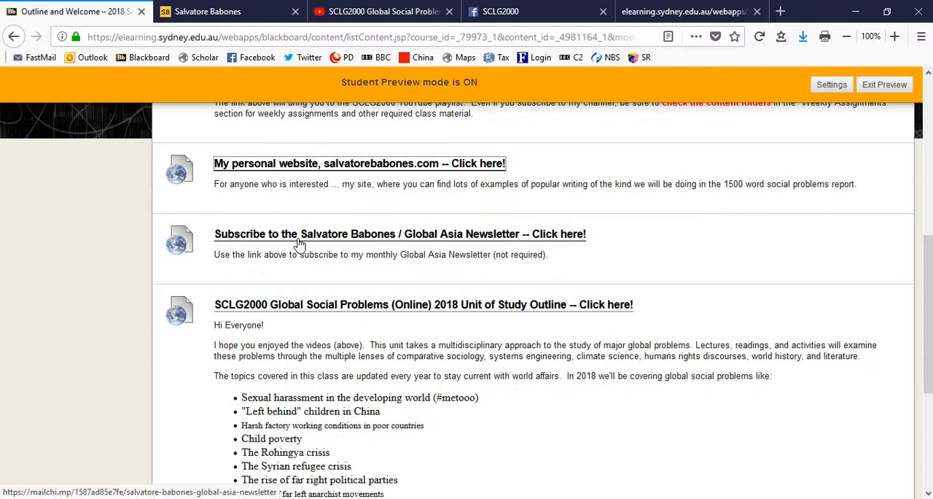
# Follow the 'Subscribe to the Salvatore Babones / Global Asia Newsletter' link to Mailchimp's sign-up page.
pyautogui.click(399, 233)
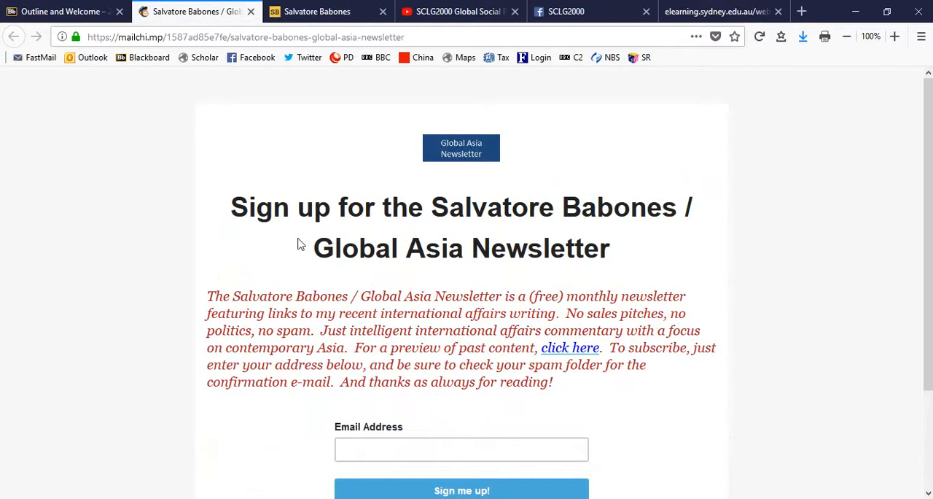
pyautogui.moveTo(76, 108)
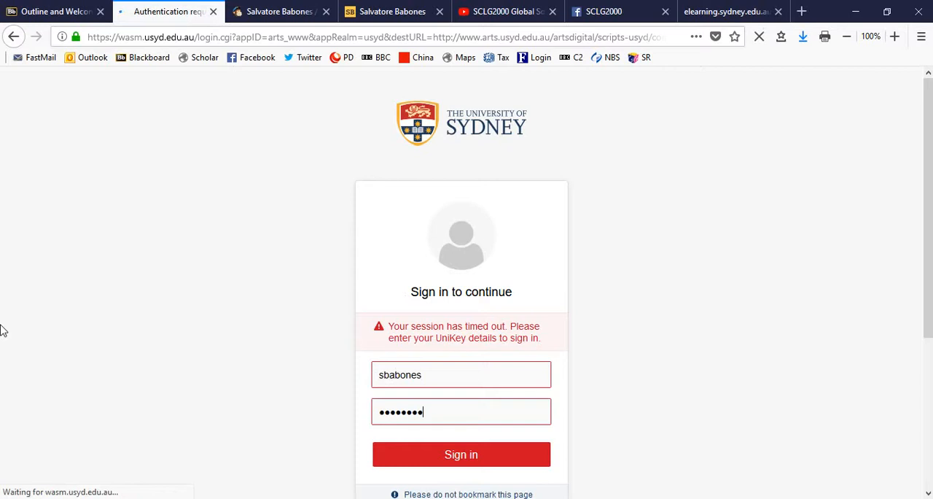
# Sign in on the UniKey page and scroll the 2018 outline to Graduate Qualities.
pyautogui.click(460, 454)
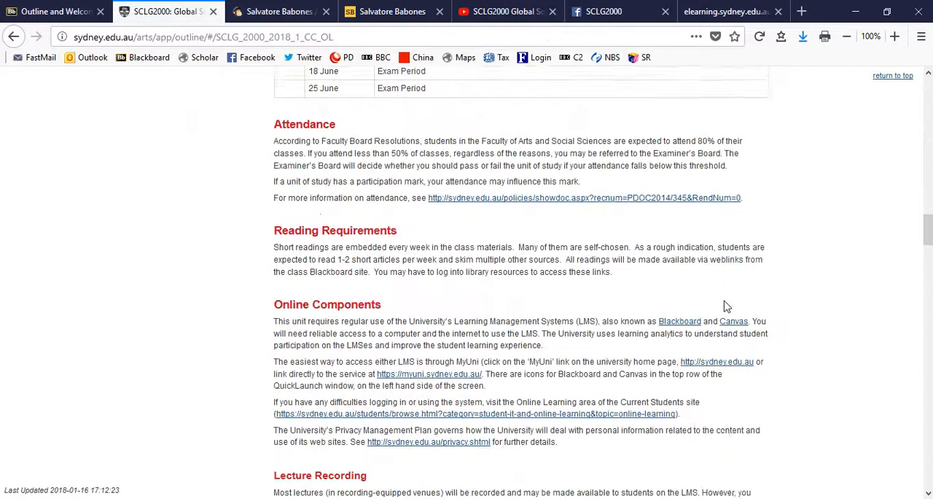
pyautogui.scroll(-3)
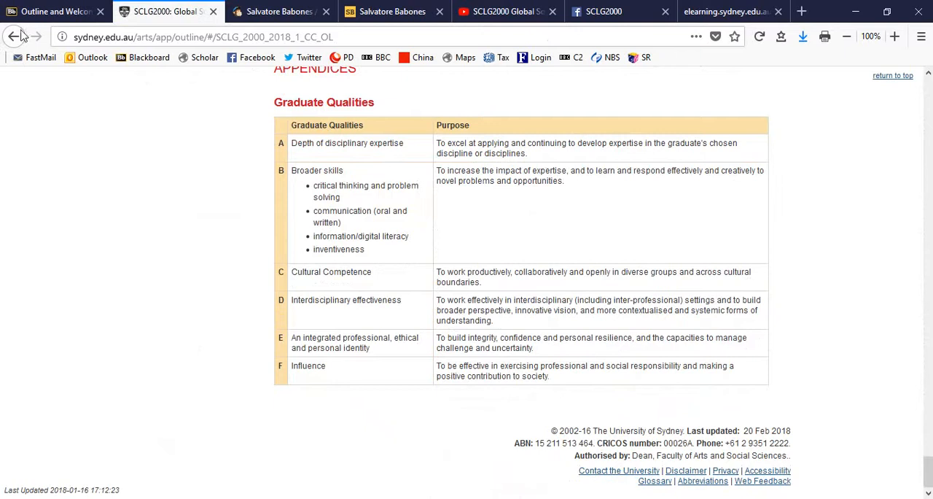
# Switch back to Blackboard and open Weekly Assignments, listing Week 1 and the semester break.
pyautogui.click(51, 11)
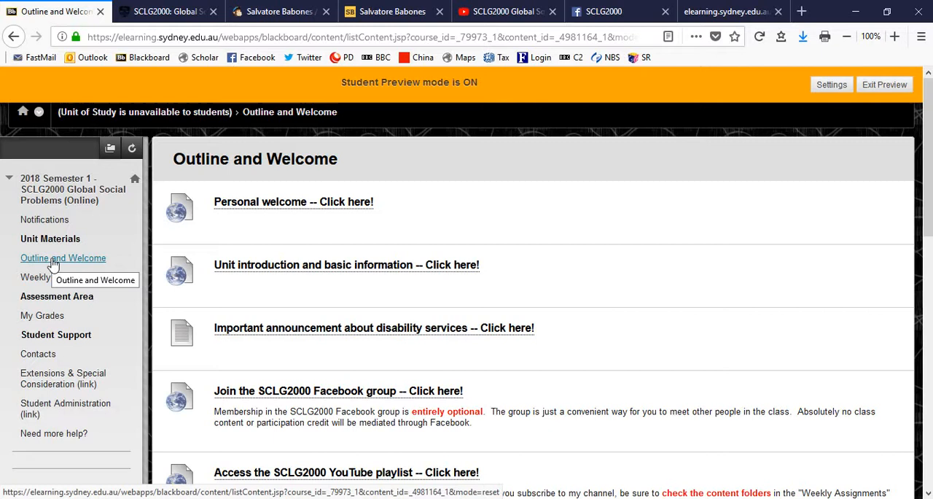
pyautogui.click(62, 276)
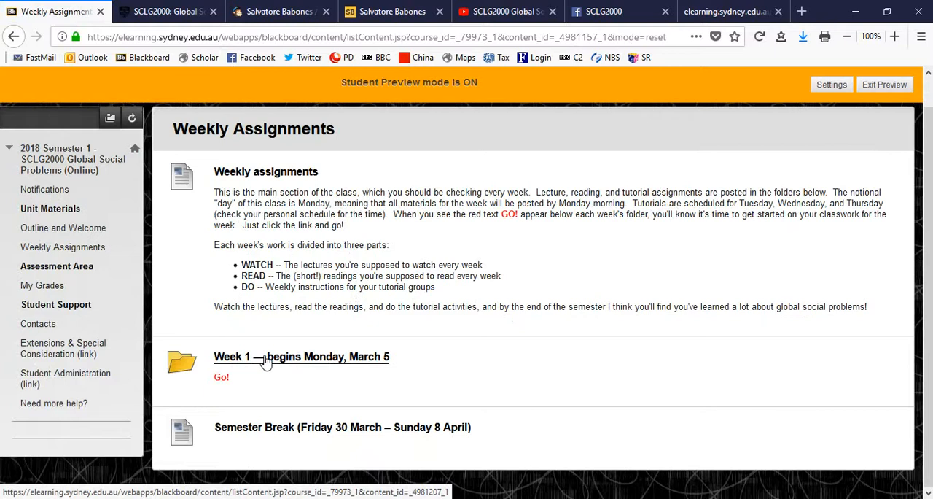
pyautogui.moveTo(263, 372)
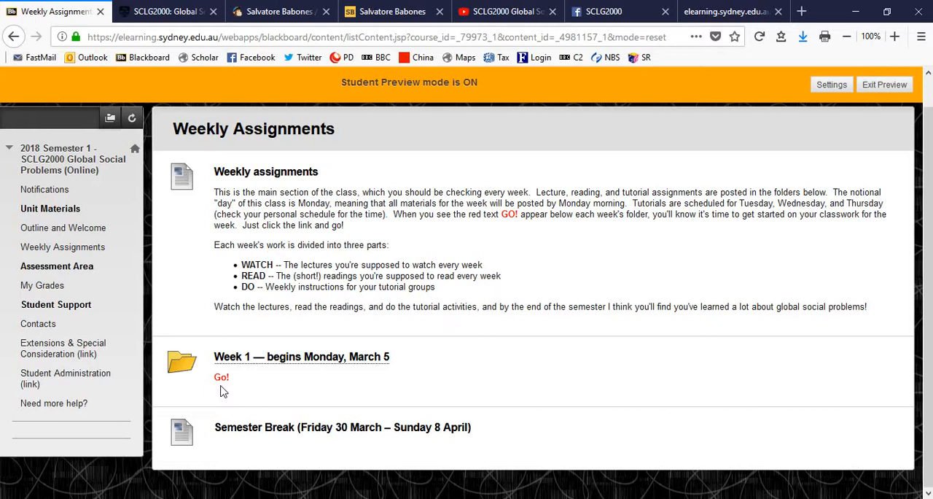
# Open the 'Week 1 — begins Monday, March 5' folder and scroll through the WATCH lecture links.
pyautogui.click(221, 377)
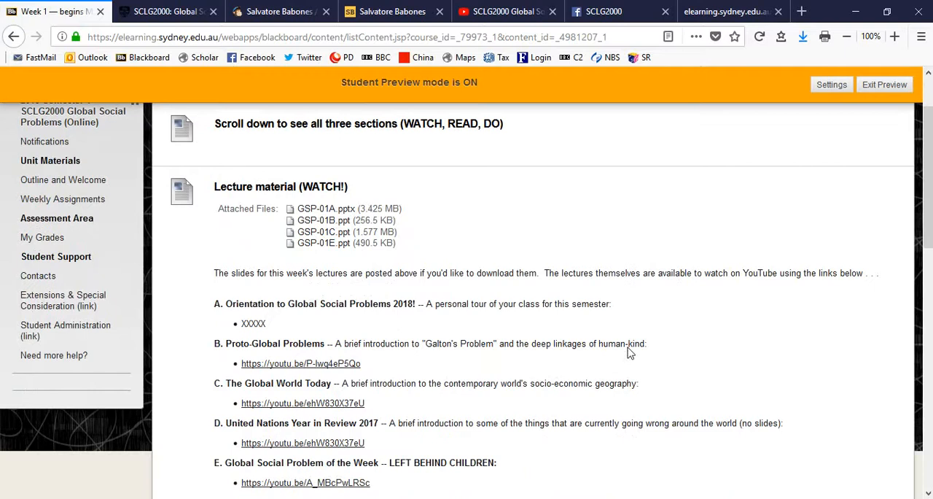
pyautogui.scroll(-3)
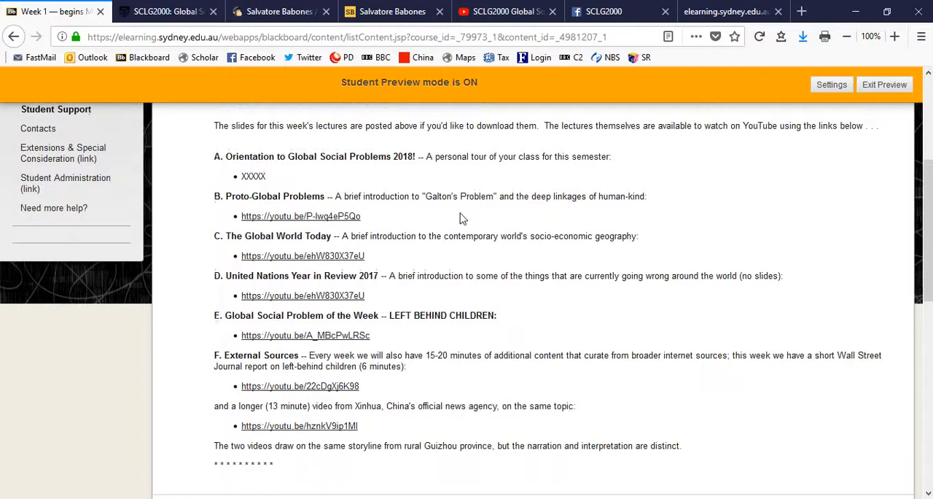
pyautogui.scroll(-3)
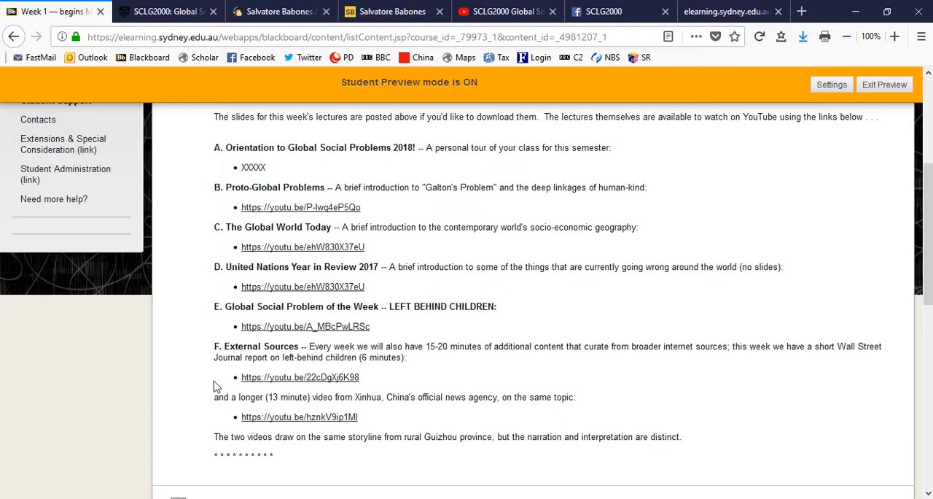
pyautogui.moveTo(584, 427)
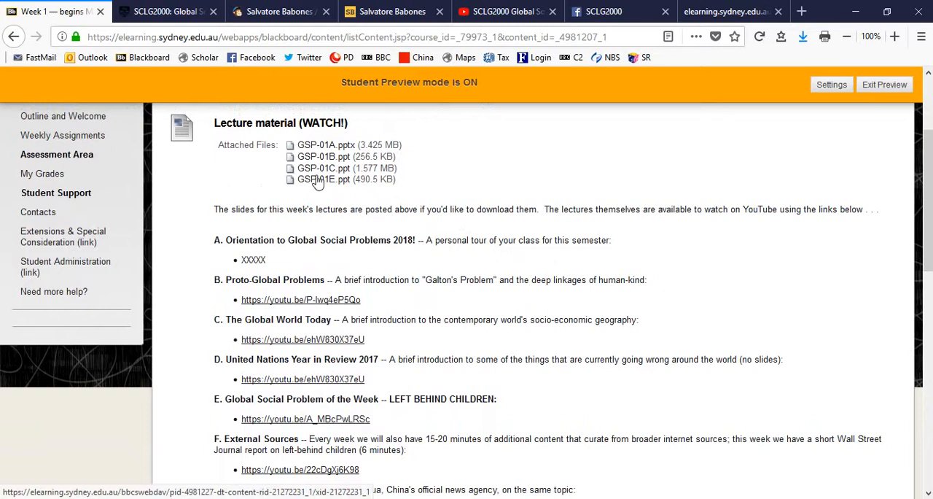
pyautogui.moveTo(338, 151)
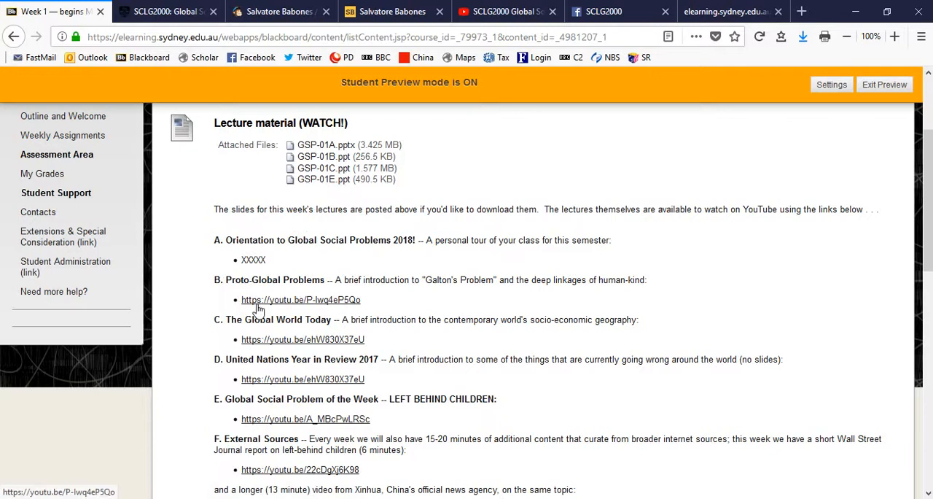
pyautogui.moveTo(752, 299)
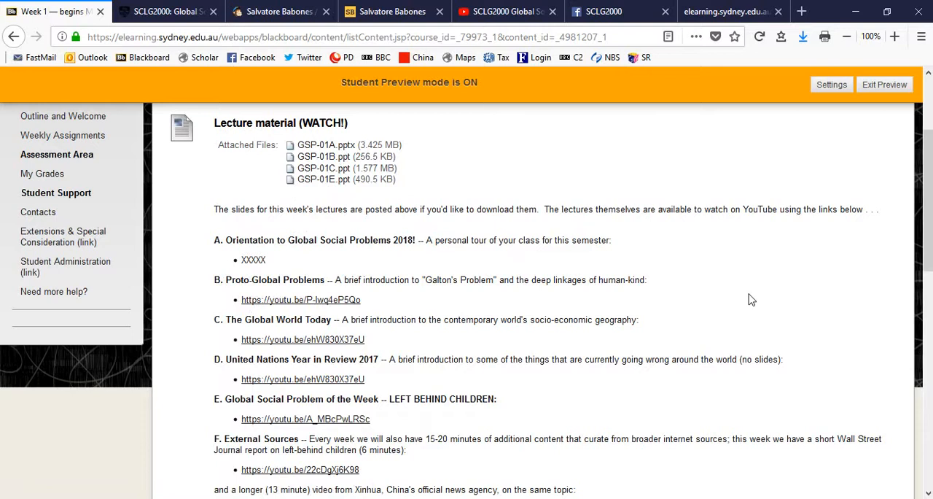
pyautogui.scroll(-3)
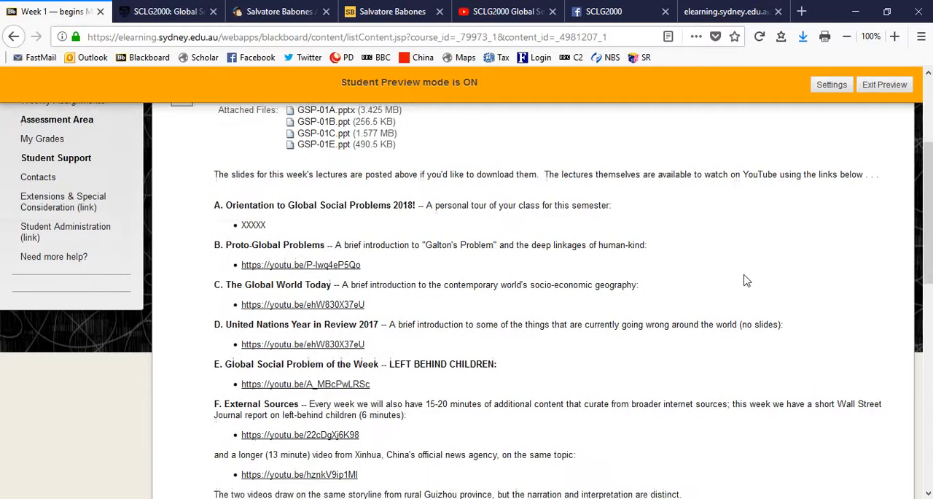
# Scroll to the Week 1 READ! section and open its Google News link.
pyautogui.scroll(-3)
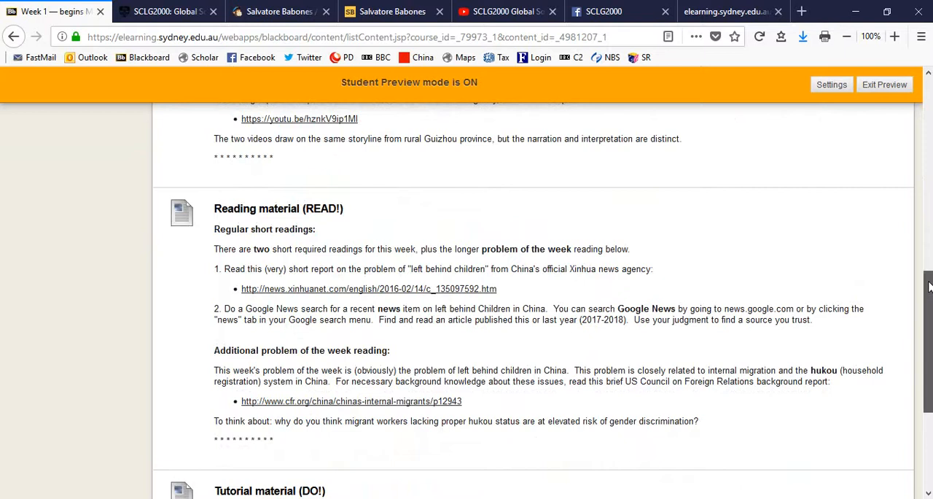
pyautogui.scroll(-3)
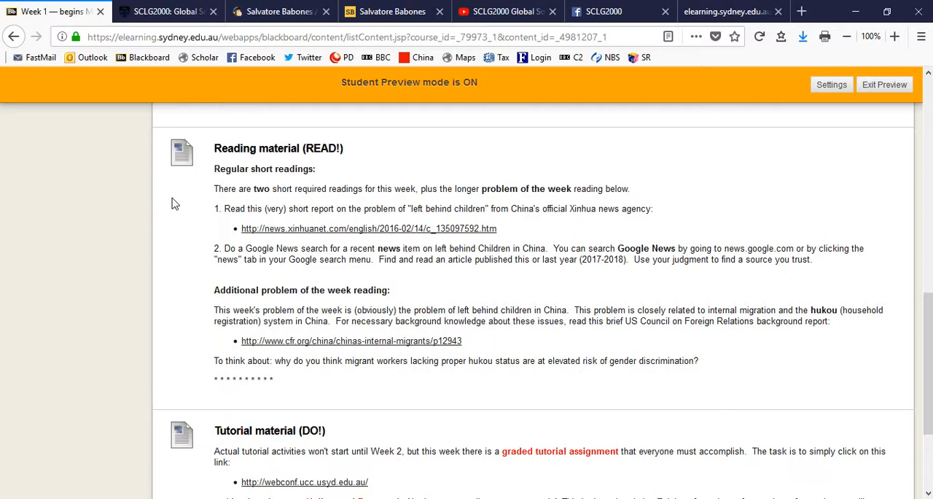
pyautogui.click(369, 229)
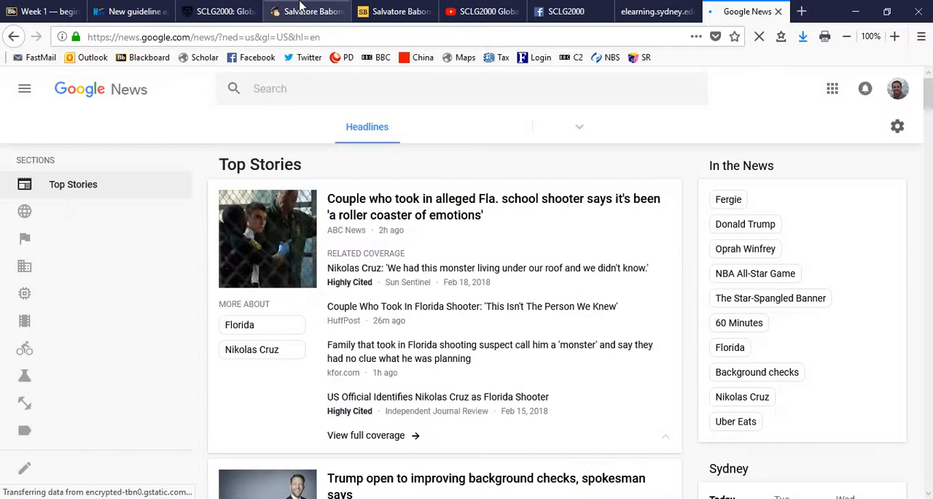
# Search Google News for 'China left behind children' and return to the Week 1 page.
pyautogui.write('China left behind children')
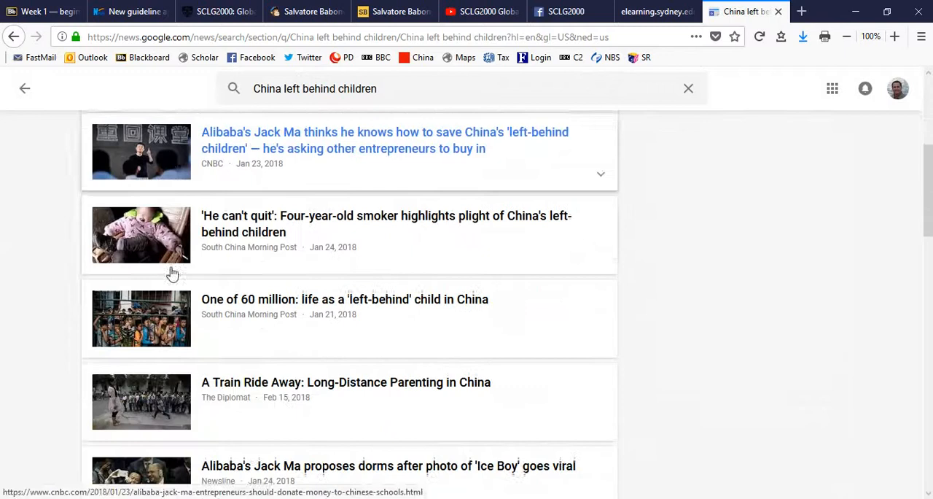
pyautogui.click(651, 11)
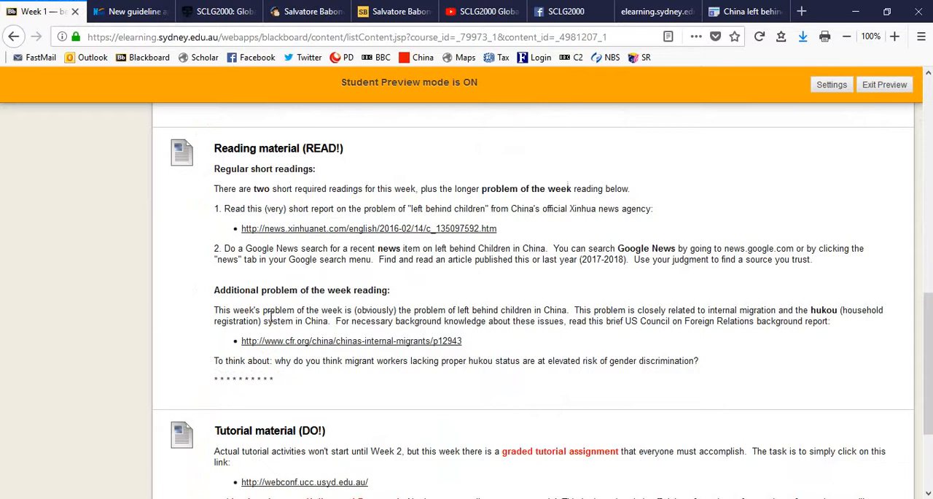
pyautogui.moveTo(634, 315)
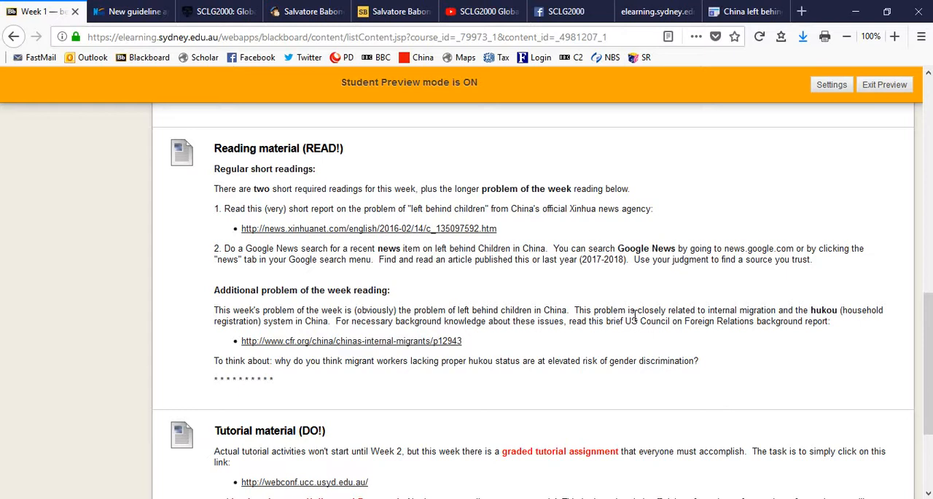
pyautogui.moveTo(625, 321)
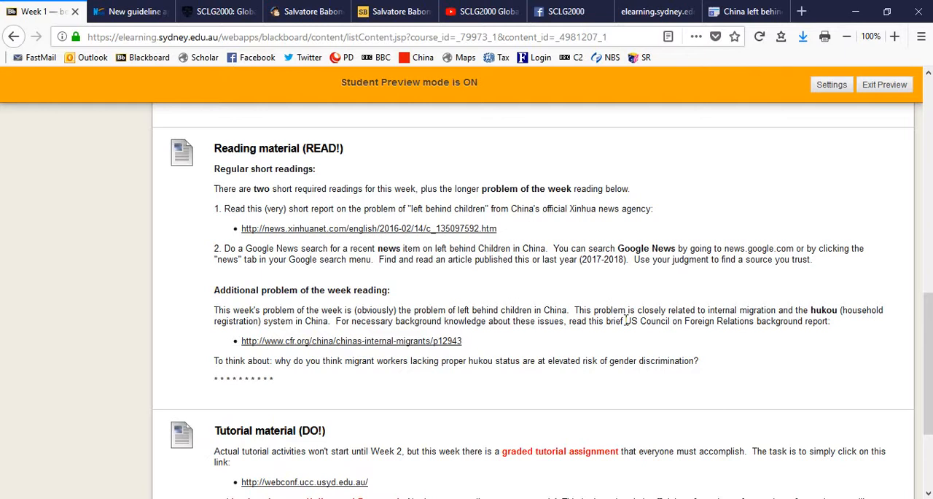
# Open the cfr.org backgrounder on China's internal migrants from the Week 1 reading.
pyautogui.click(351, 340)
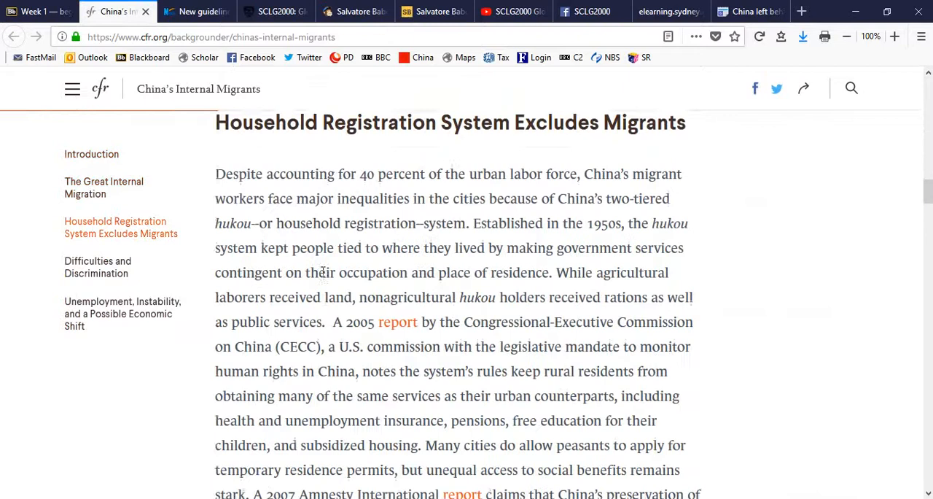
# Scroll the report down to Difficulties and Discrimination, then return to Blackboard.
pyautogui.scroll(-3)
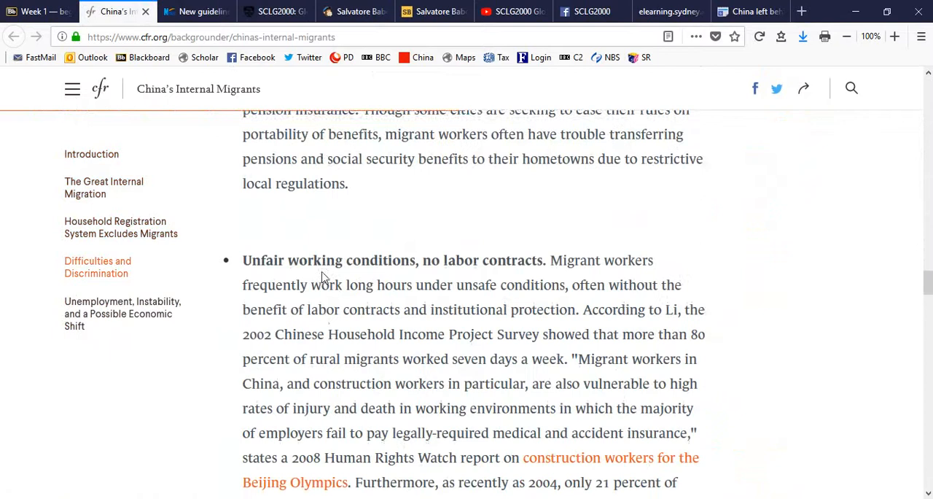
pyautogui.click(33, 11)
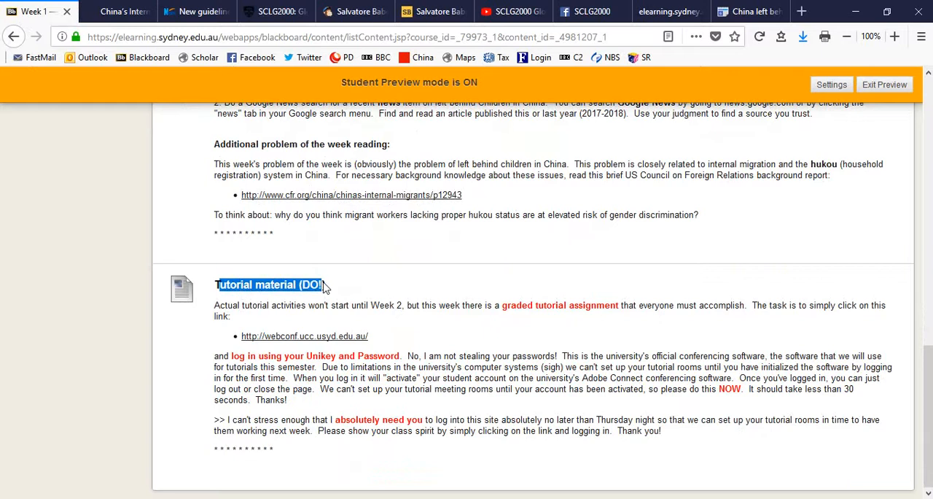
# Open the webconf.ucc.usyd.edu.au Adobe Connect link under Tutorial material (DO!).
pyautogui.click(7, 313)
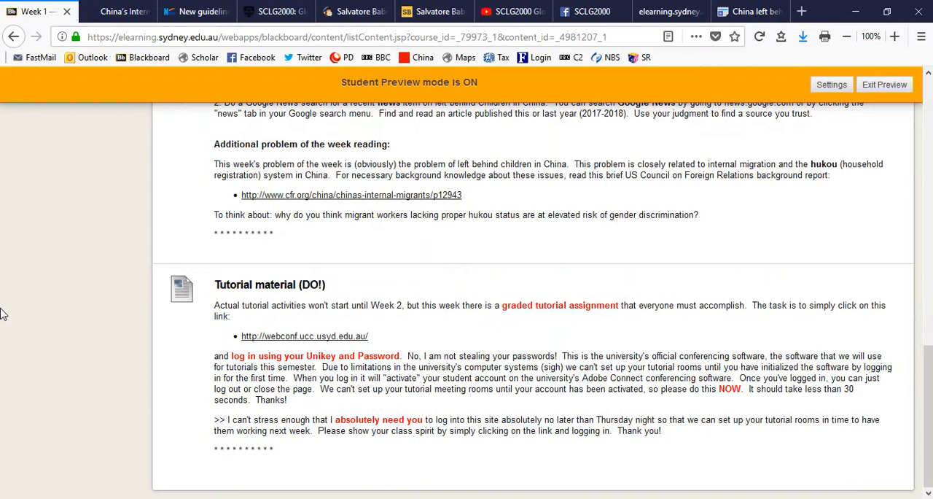
pyautogui.click(305, 336)
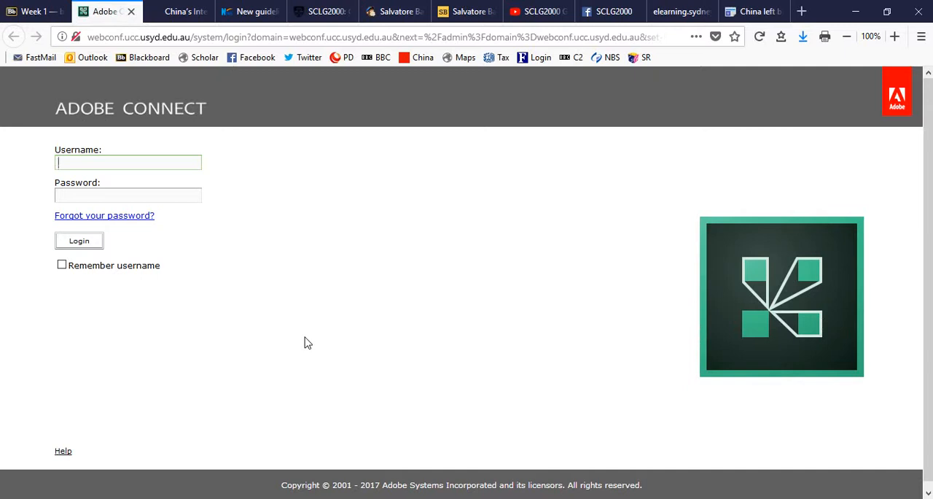
pyautogui.write('sbabones')
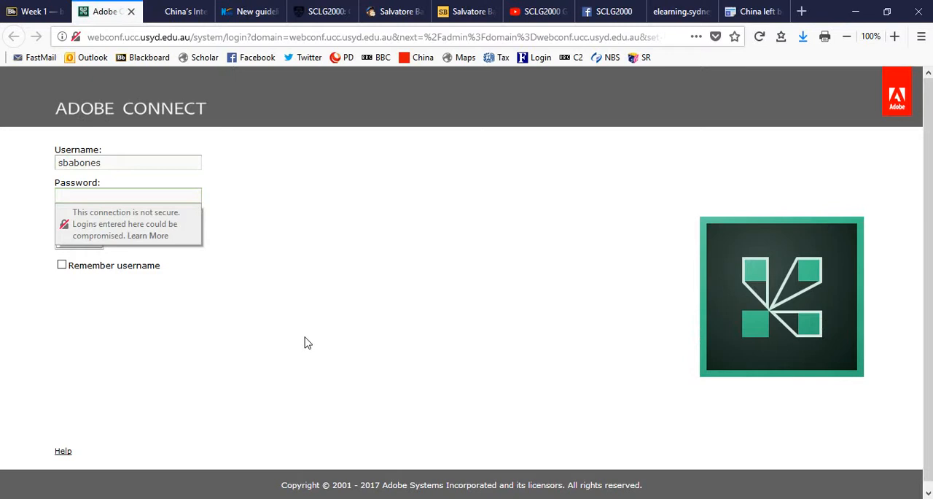
pyautogui.write('••••••••')
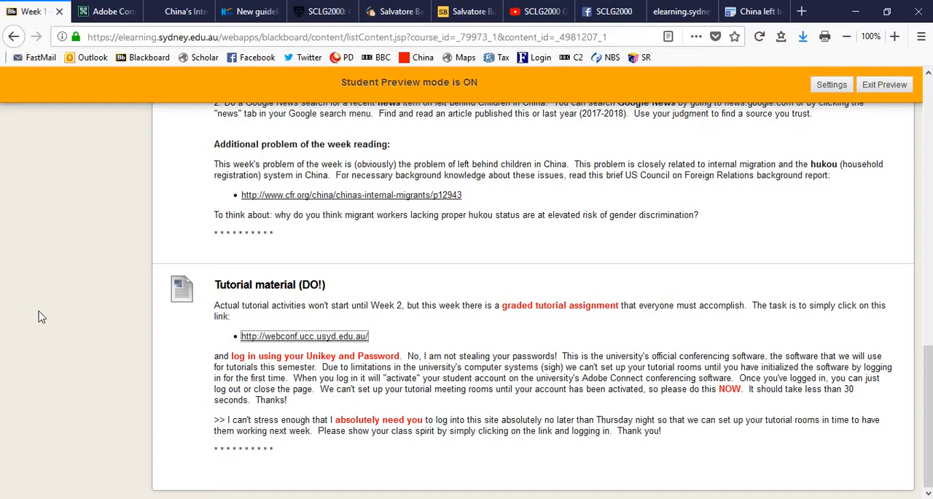
pyautogui.moveTo(51, 366)
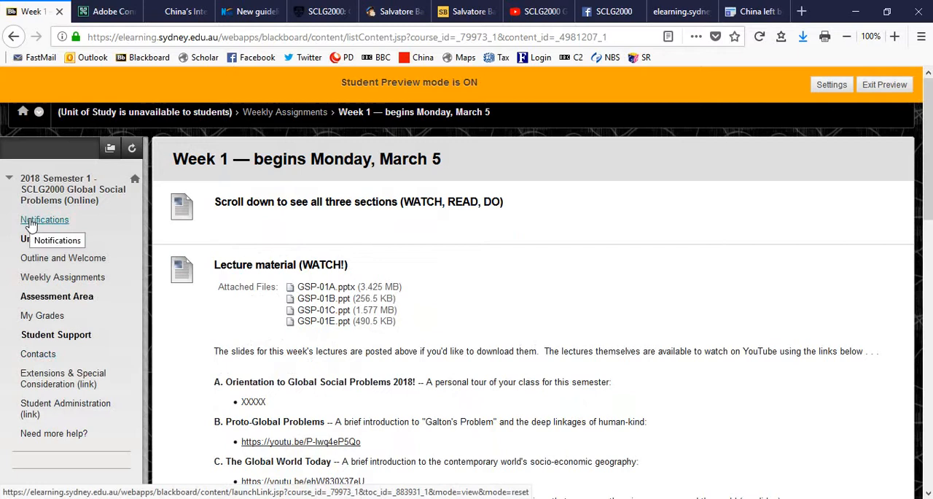
# Go to Notifications and open 'more announcements...' to see the SCLG2000 welcome message.
pyautogui.click(44, 220)
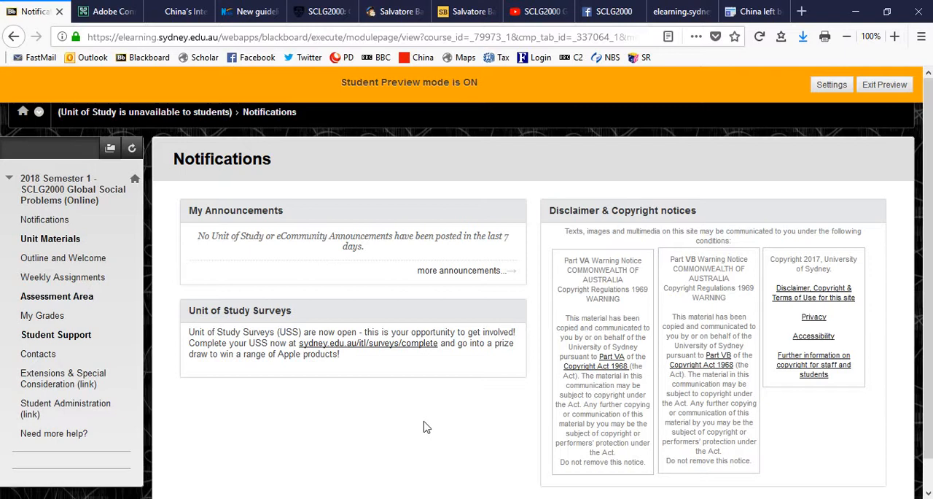
pyautogui.moveTo(435, 280)
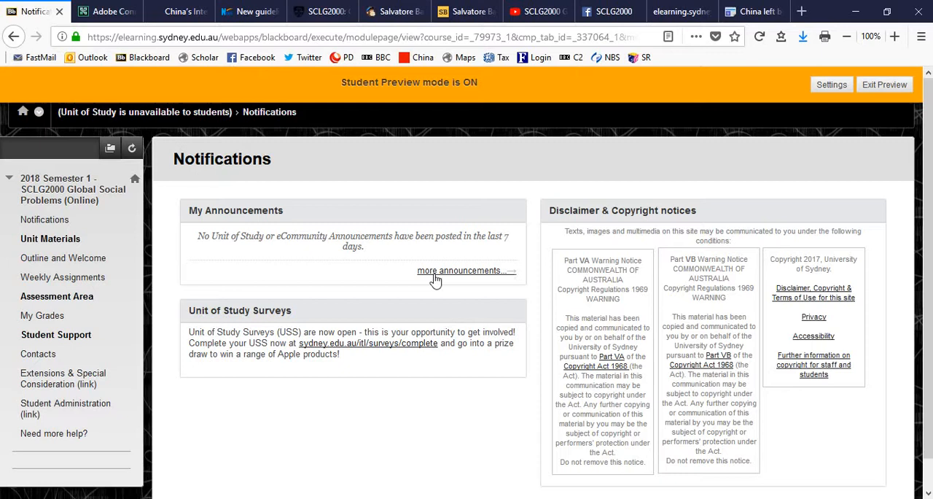
pyautogui.click(459, 271)
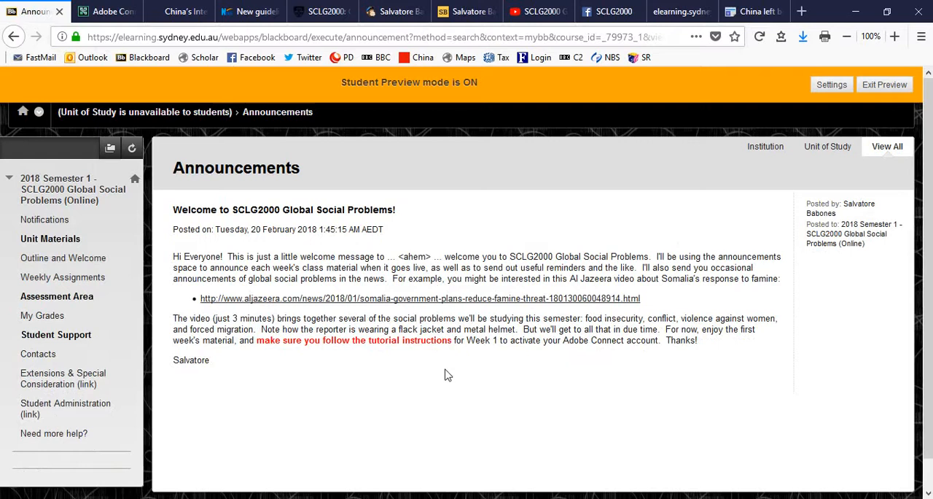